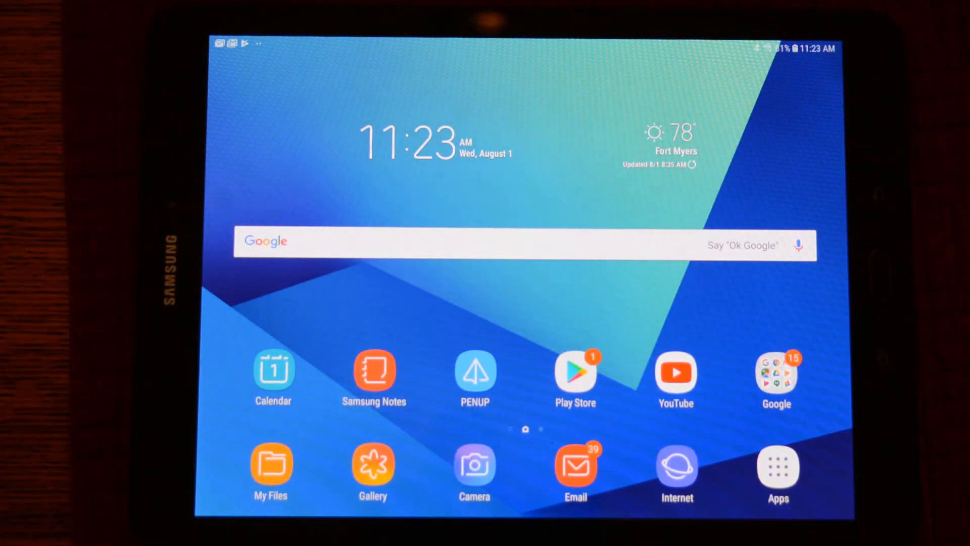
# - Launch Cyclone FIELD 360 from the app drawer and acknowledge the scanner connection warning
pyautogui.click(777, 466)
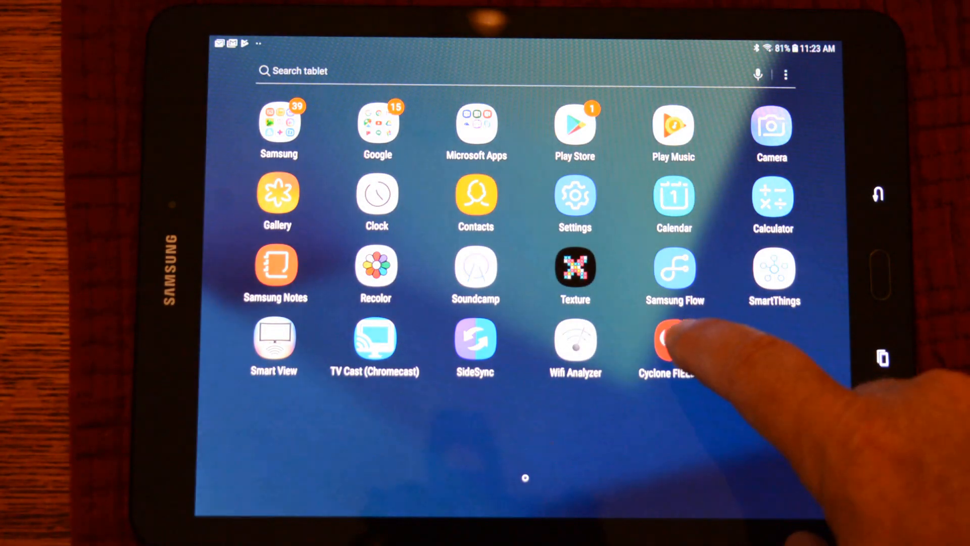
pyautogui.click(671, 341)
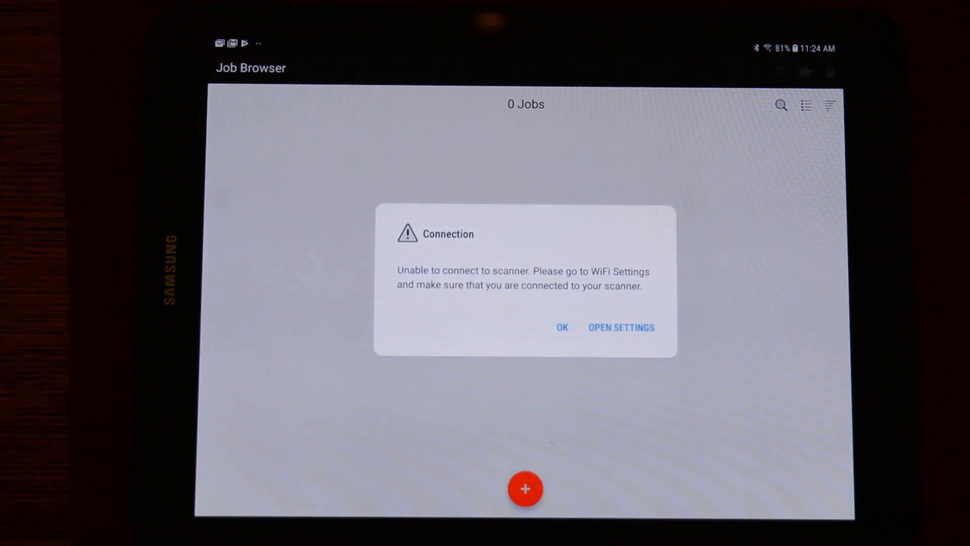
pyautogui.click(561, 326)
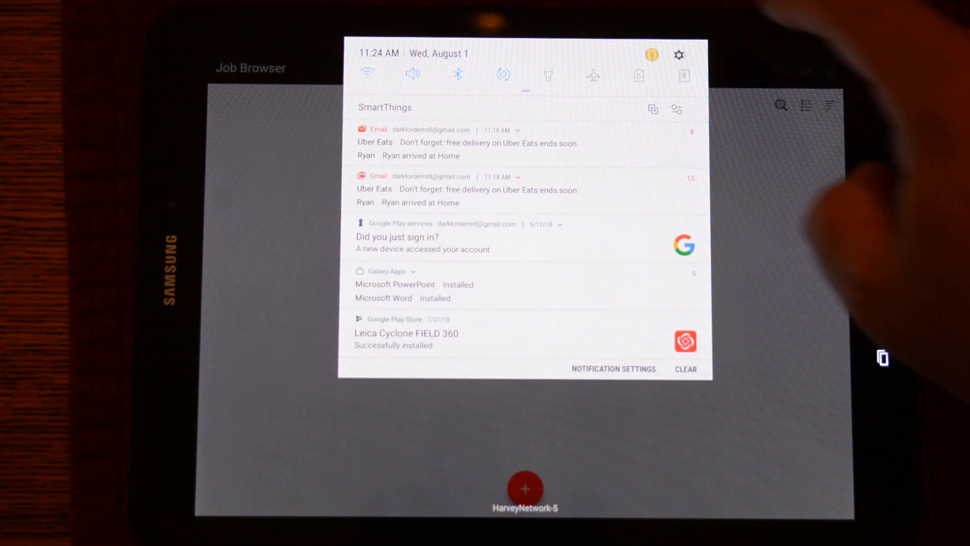
# - Join the RTC360 scanner's Wi-Fi network from Android Settings > Connections > Wi-Fi
pyautogui.click(678, 55)
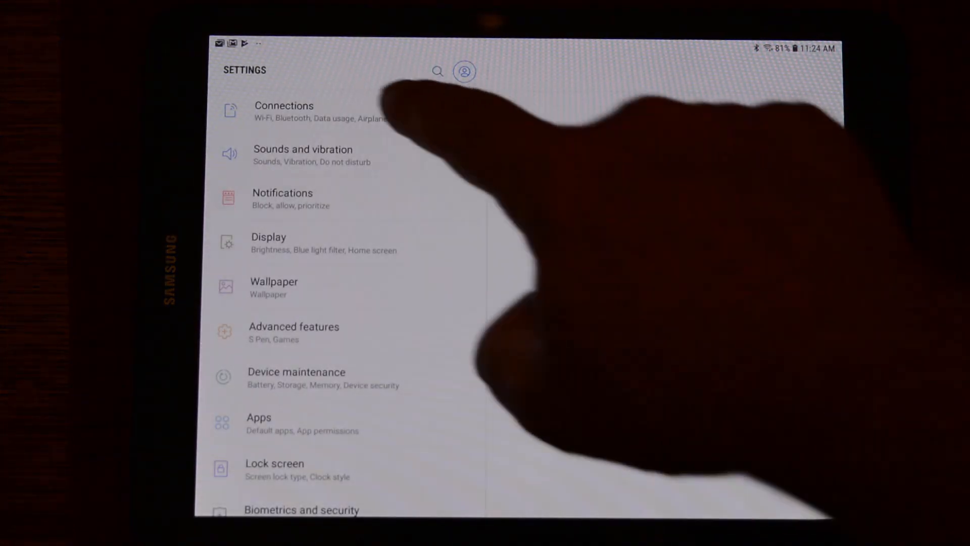
pyautogui.click(284, 111)
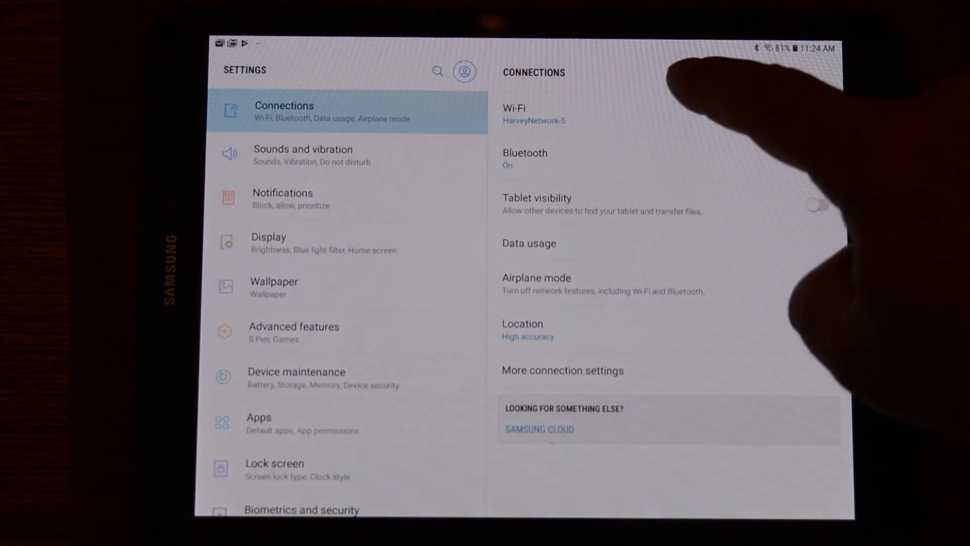
pyautogui.click(513, 115)
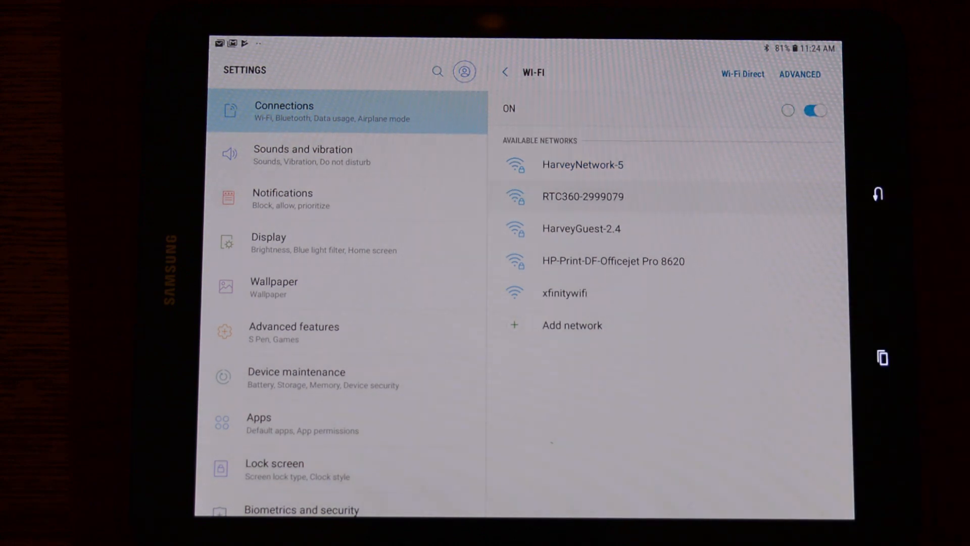
pyautogui.click(582, 196)
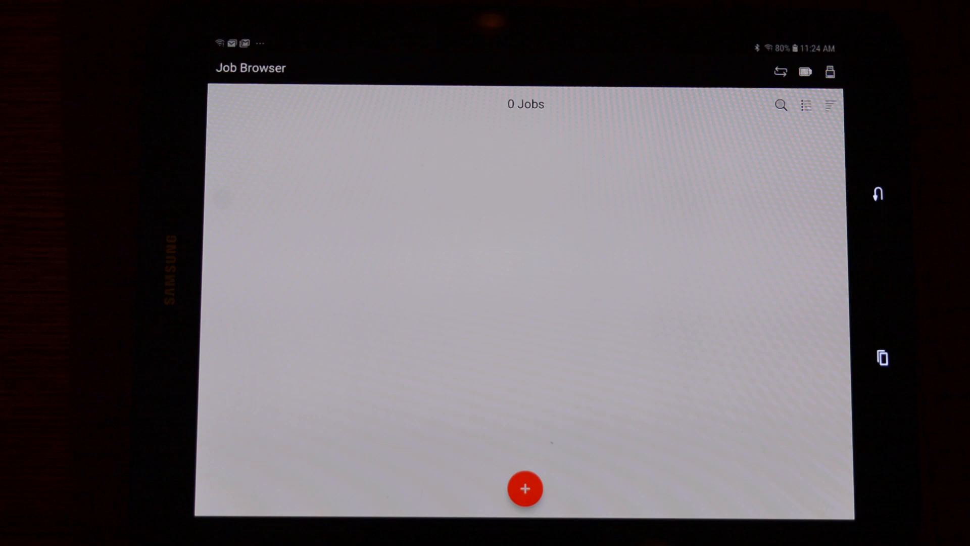
# - Create a new job named 'VIS Movie 1' and save it to the Job Browser
pyautogui.click(525, 488)
pyautogui.write('V')
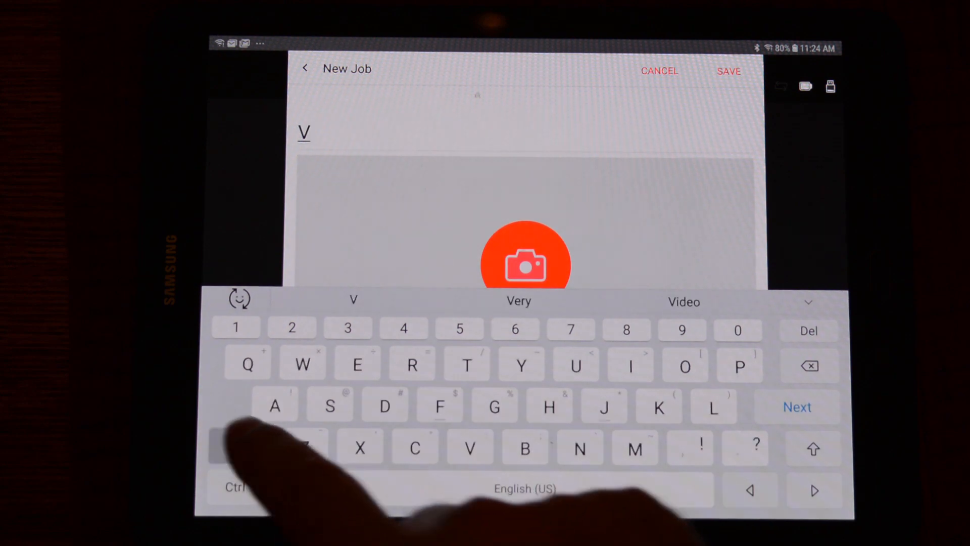
pyautogui.click(630, 364)
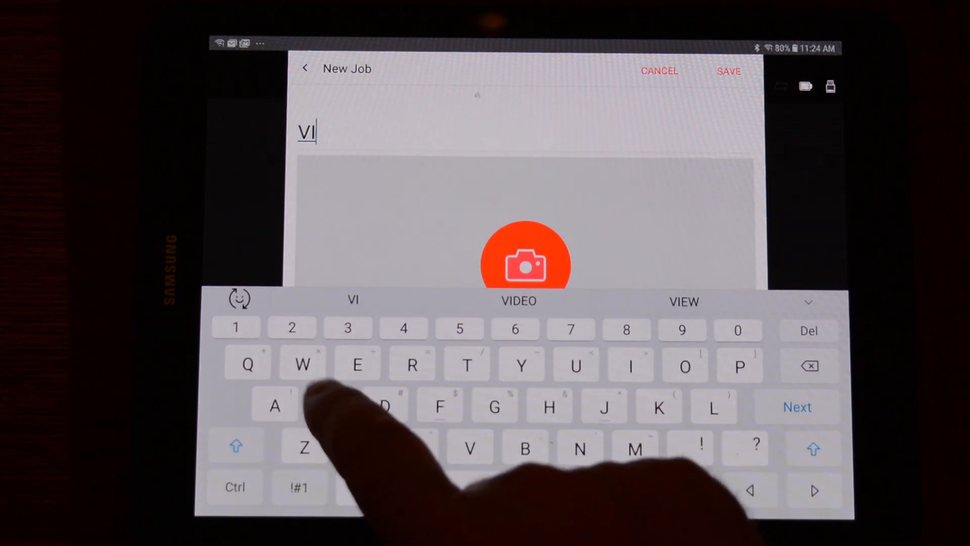
pyautogui.write('S')
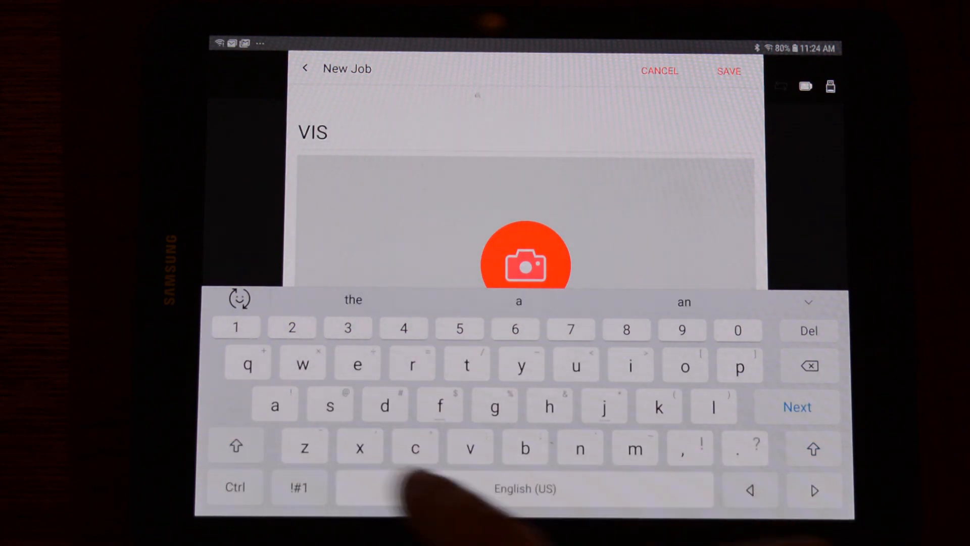
pyautogui.write('Mo')
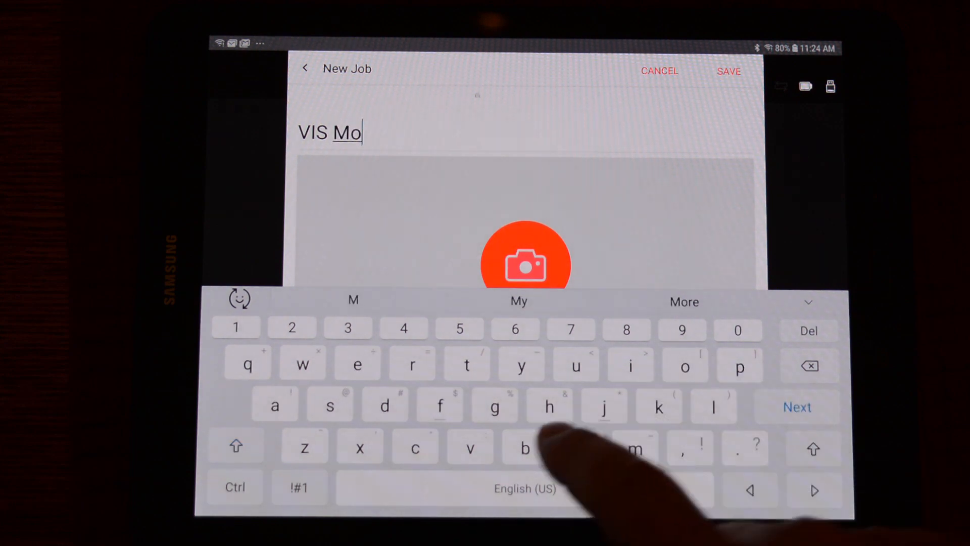
pyautogui.write('vie')
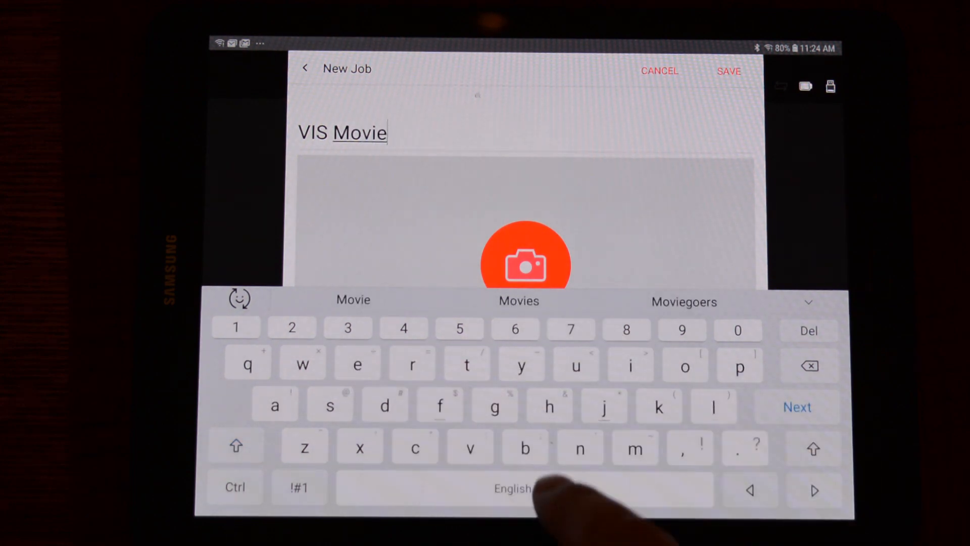
pyautogui.write('1')
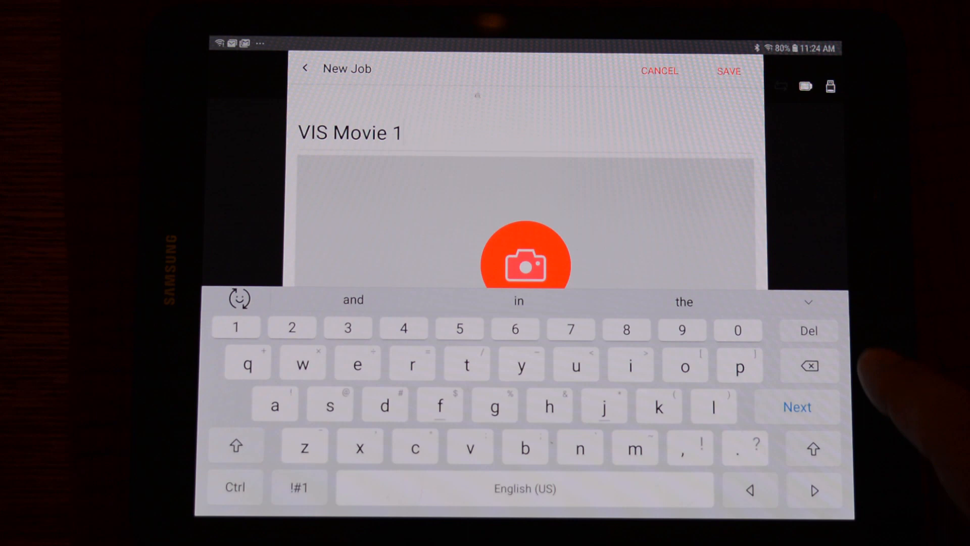
pyautogui.click(350, 132)
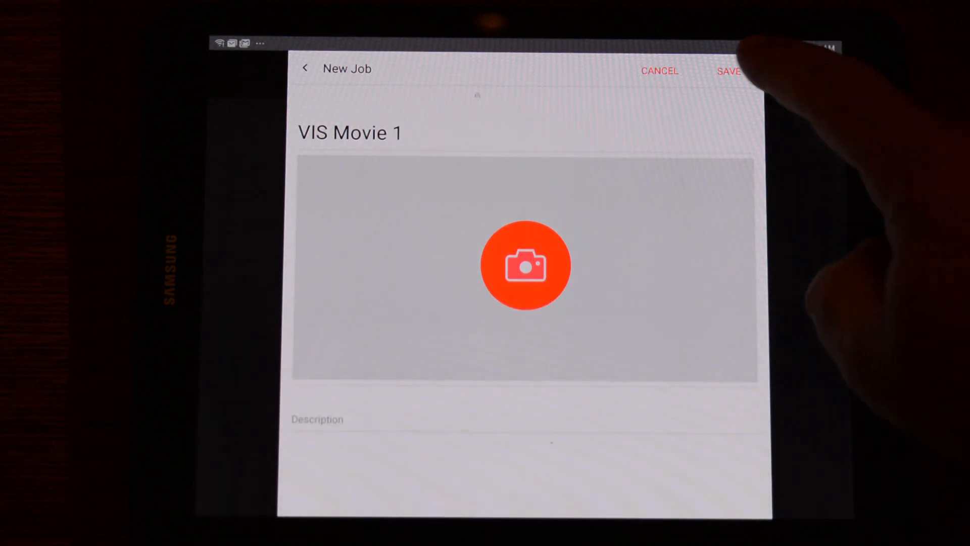
pyautogui.click(728, 71)
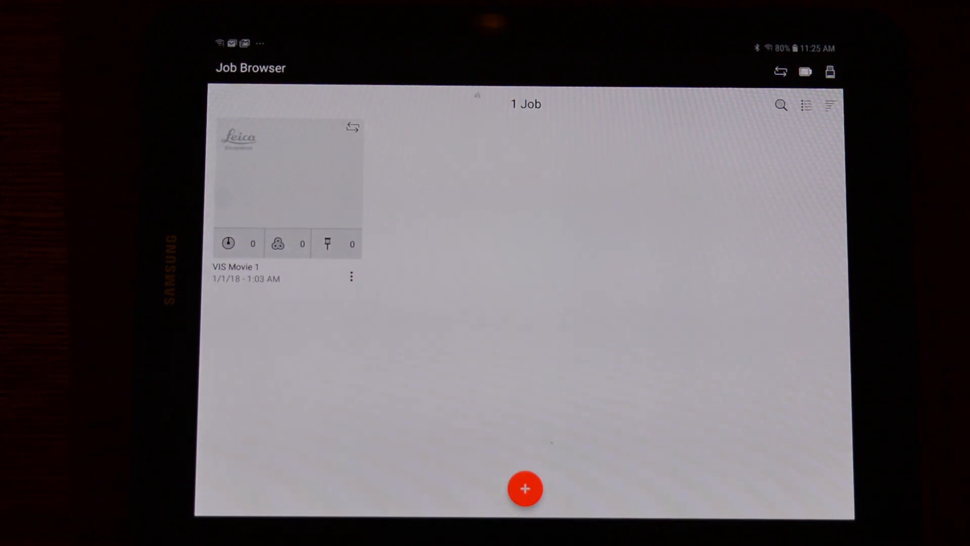
# - Open job VIS Movie 1 and capture the first scan, Setup 001, from Scanner Control
pyautogui.click(287, 173)
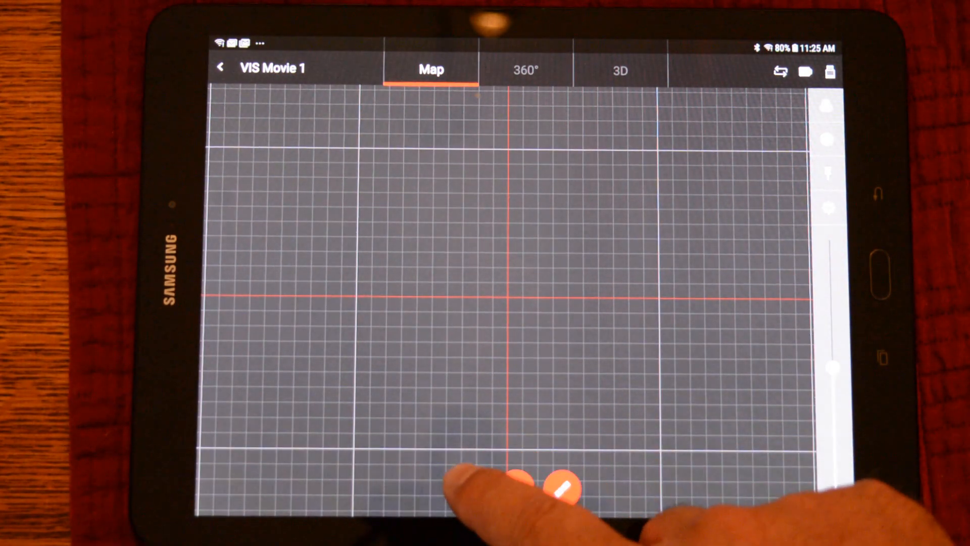
pyautogui.click(562, 486)
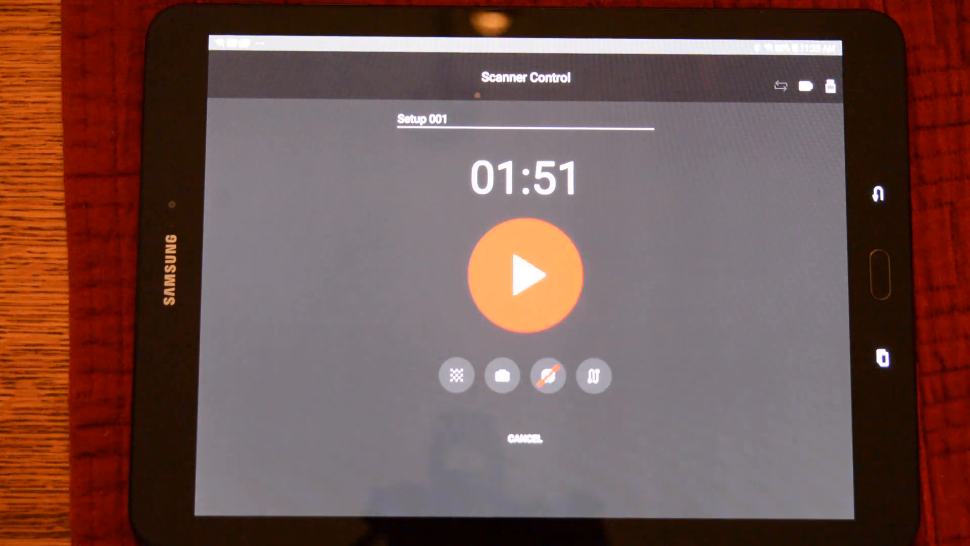
pyautogui.click(524, 274)
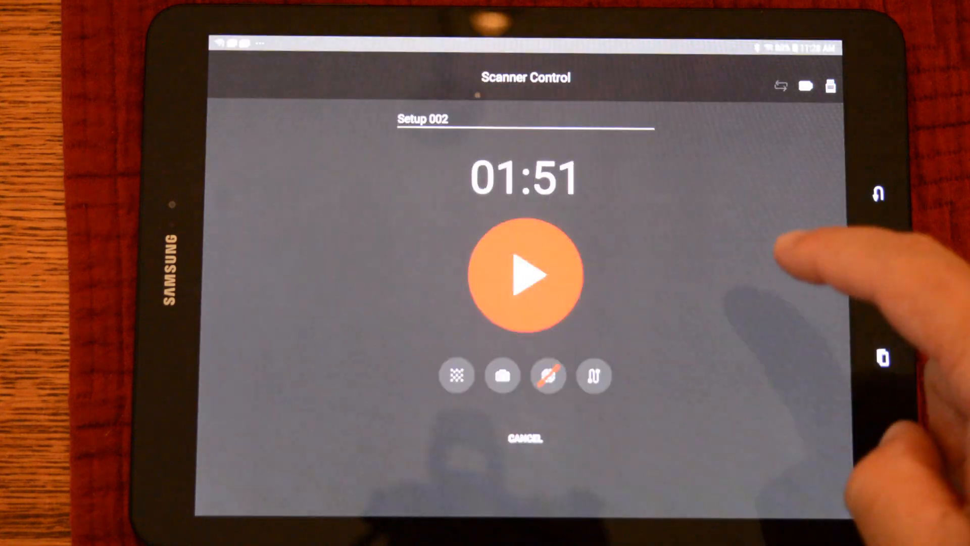
# - Capture Setup 002 and load its point cloud onto the map beside Setup 001
pyautogui.click(525, 274)
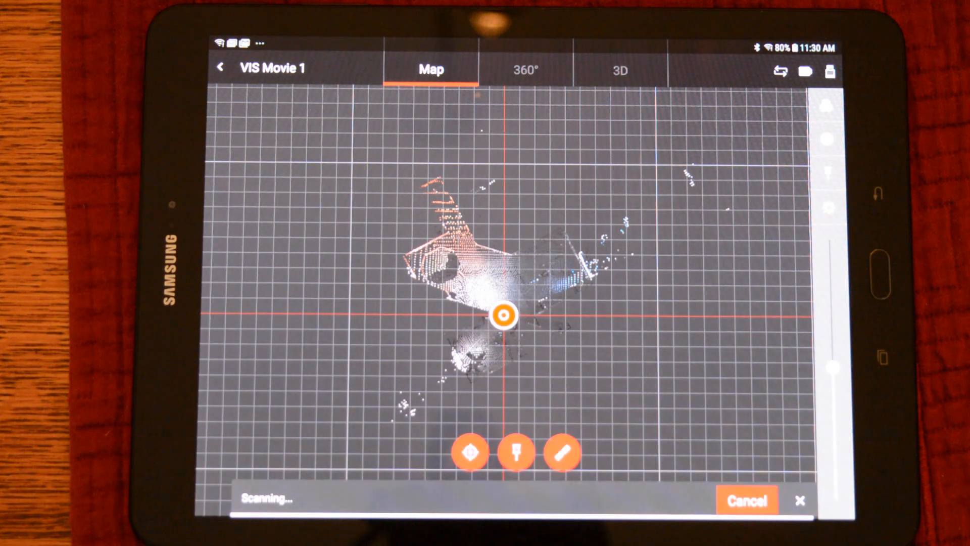
pyautogui.click(782, 71)
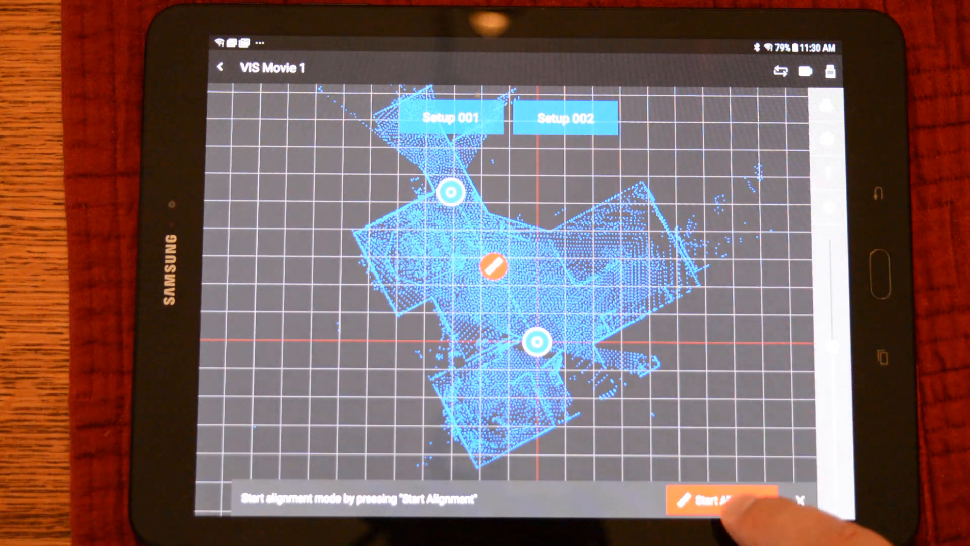
# - Visually align Setups 001 and 002 and create the link between them
pyautogui.click(720, 501)
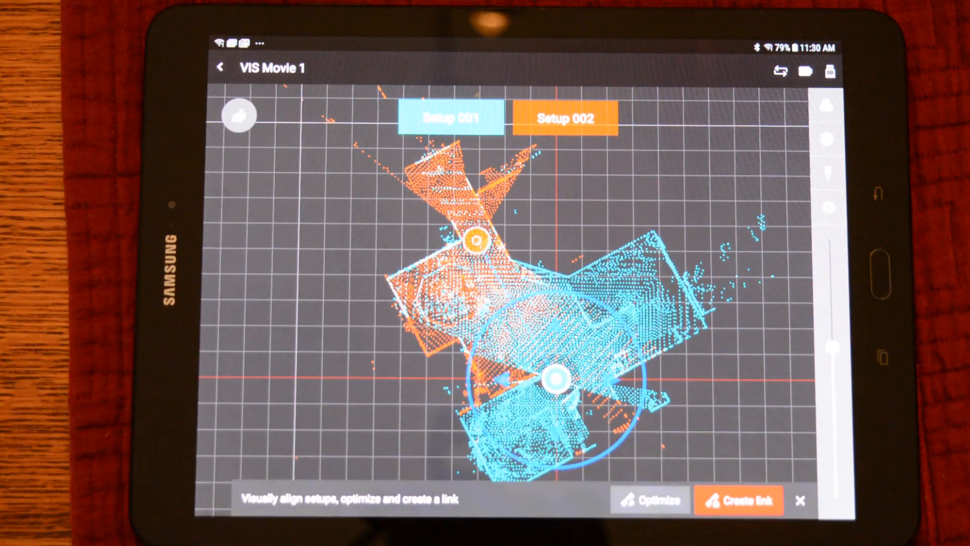
pyautogui.click(738, 500)
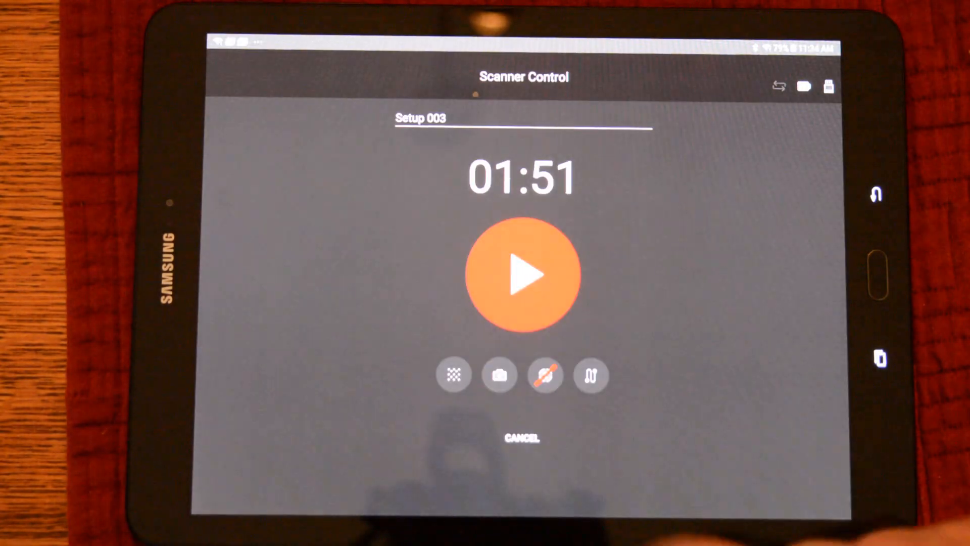
# - Capture Setup 003 so its point cloud appears on the map
pyautogui.click(522, 274)
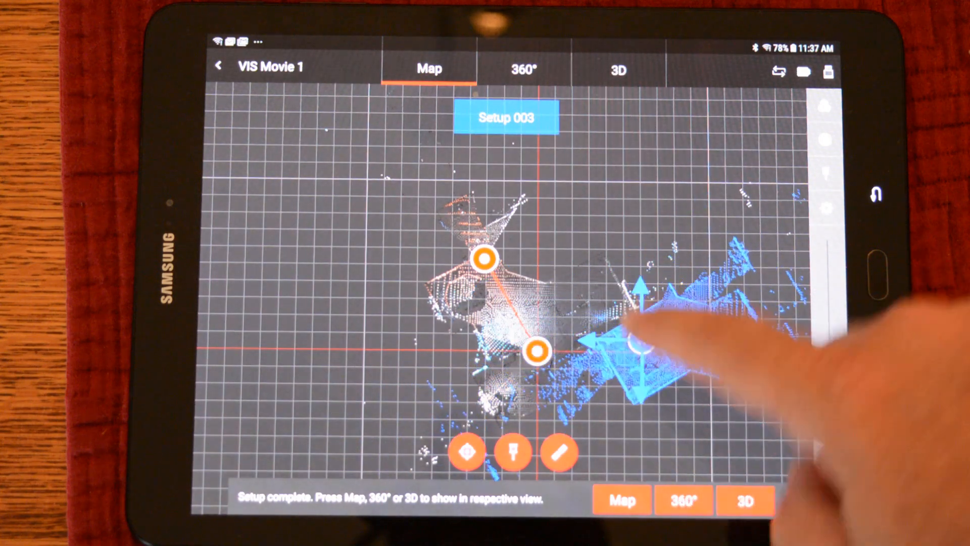
# - Align Setup 003 with Setup 001 and create the link to the first two setups
pyautogui.click(638, 341)
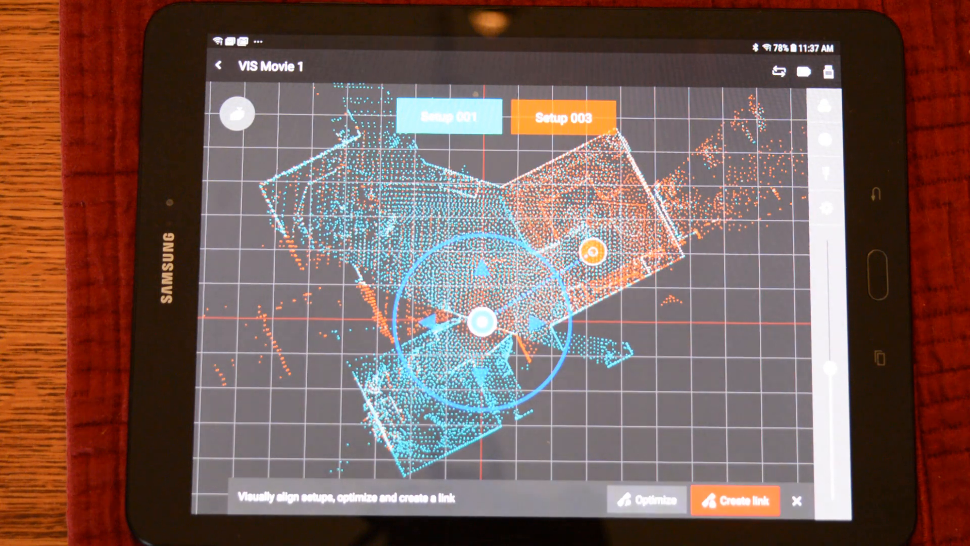
pyautogui.click(734, 500)
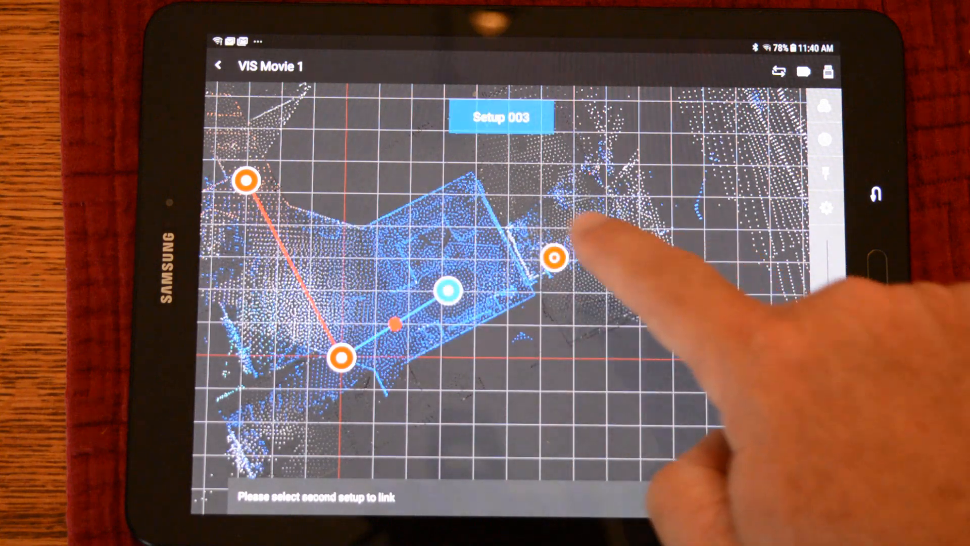
# - Align Setup 004 with Setup 003 and link them, merging all four scans into Bundle 001
pyautogui.click(554, 257)
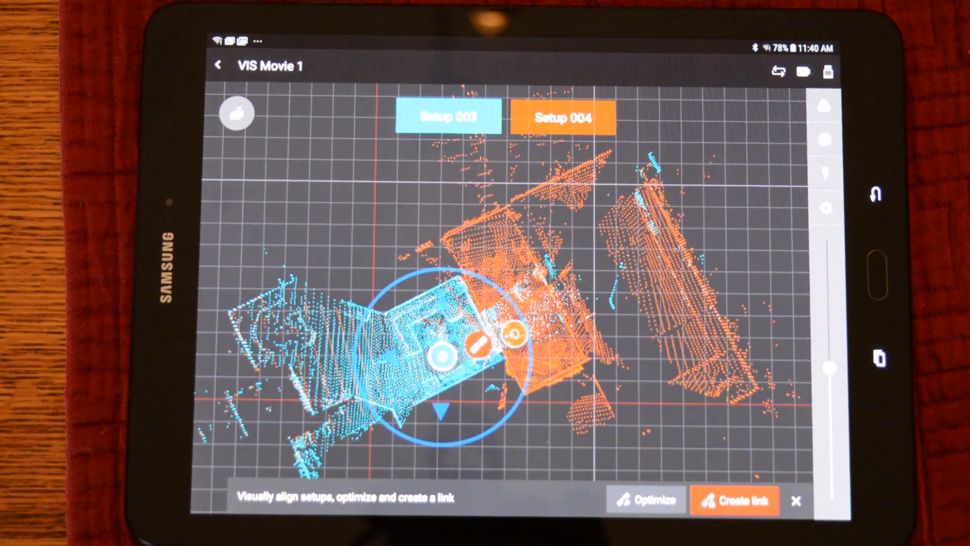
pyautogui.click(734, 499)
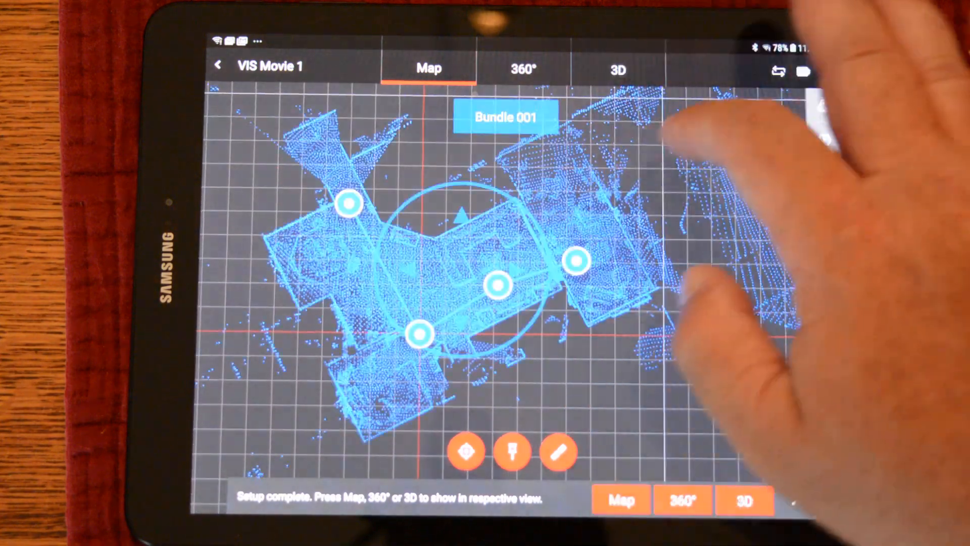
pyautogui.click(522, 67)
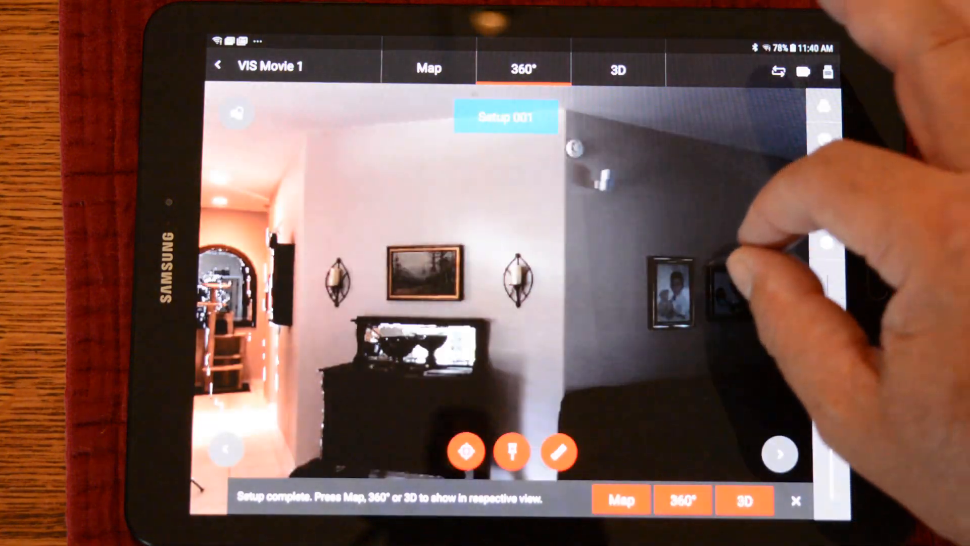
pyautogui.click(617, 67)
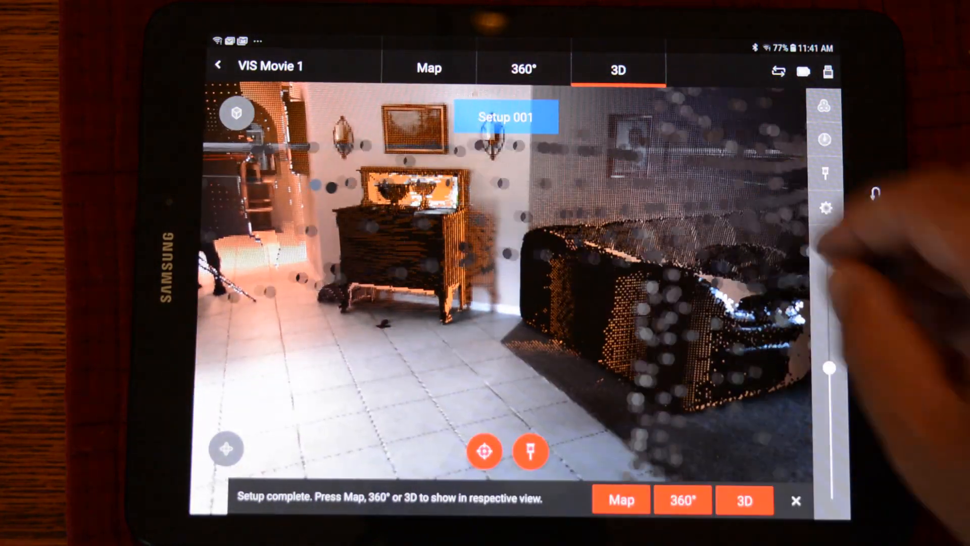
pyautogui.click(427, 67)
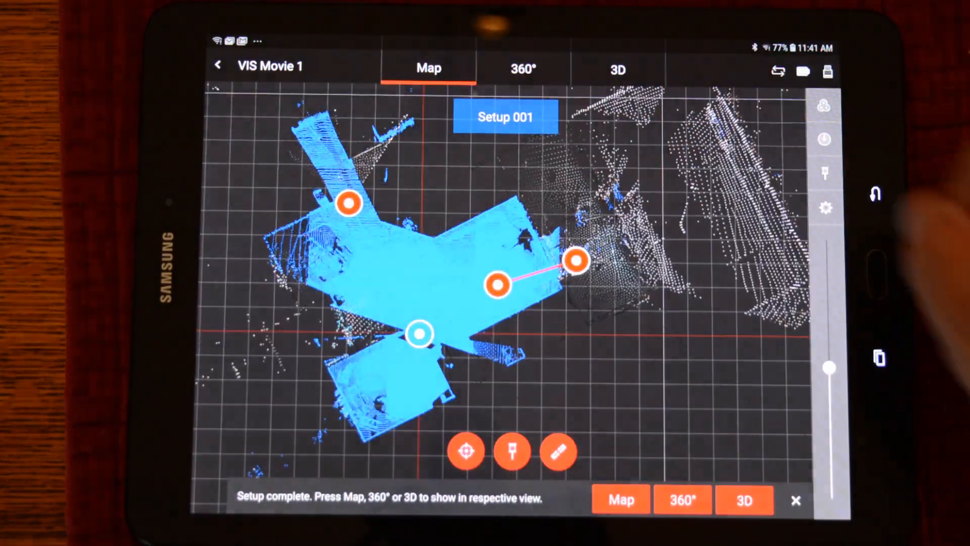